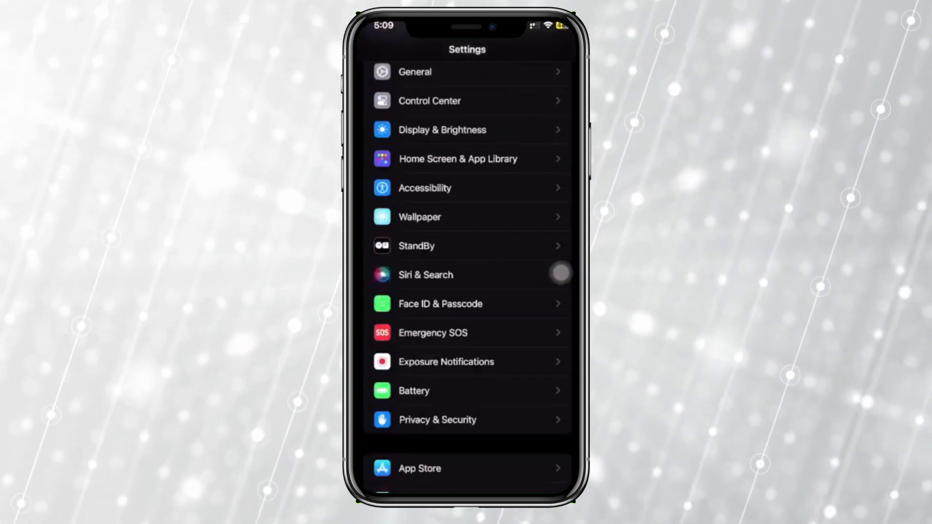
Scroll down the Settings list to Safari and open its settings page.
scroll("down", 3)
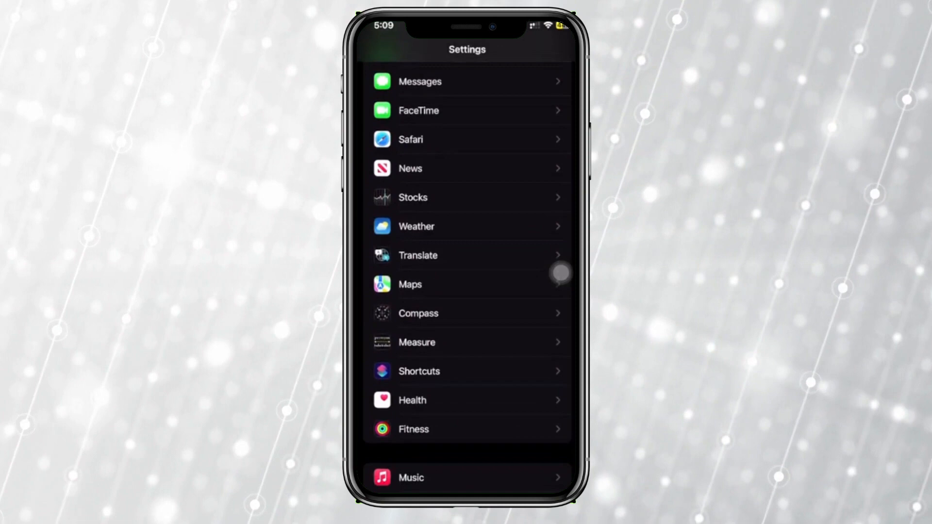
scroll("down", 3)
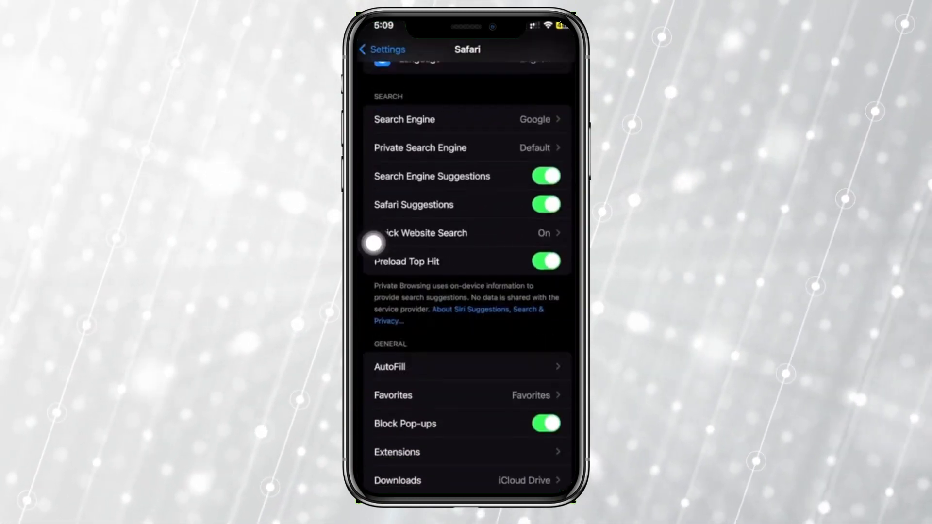
Scroll Safari settings down to Privacy & Security and Clear History and Website Data.
scroll("down", 3)
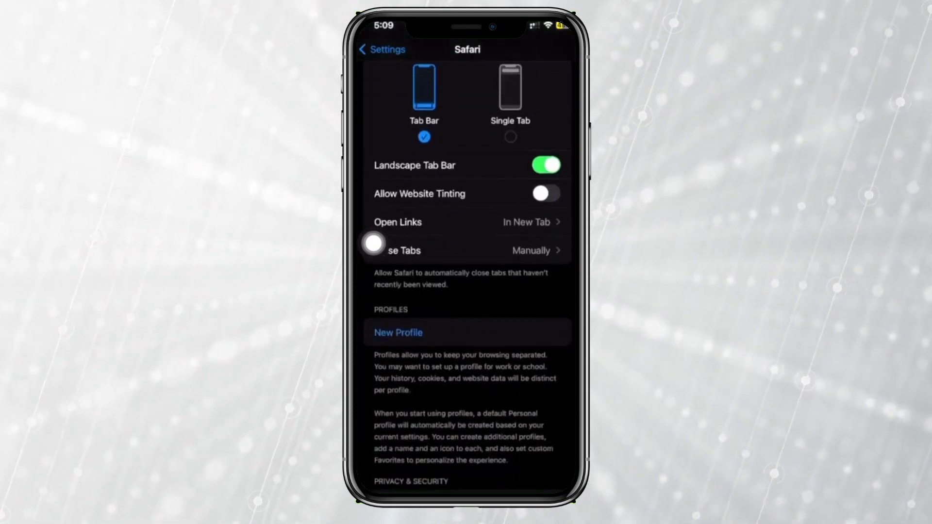
scroll("down", 3)
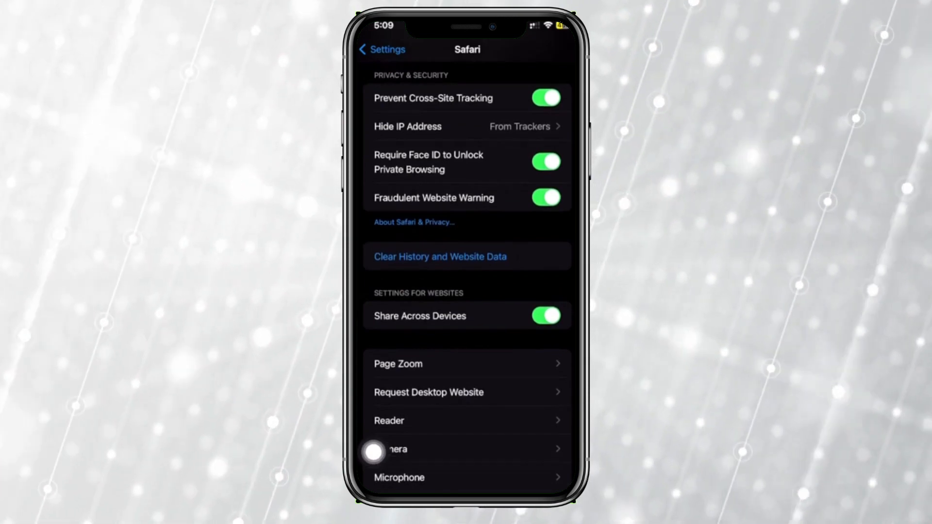
left_click(544, 315)
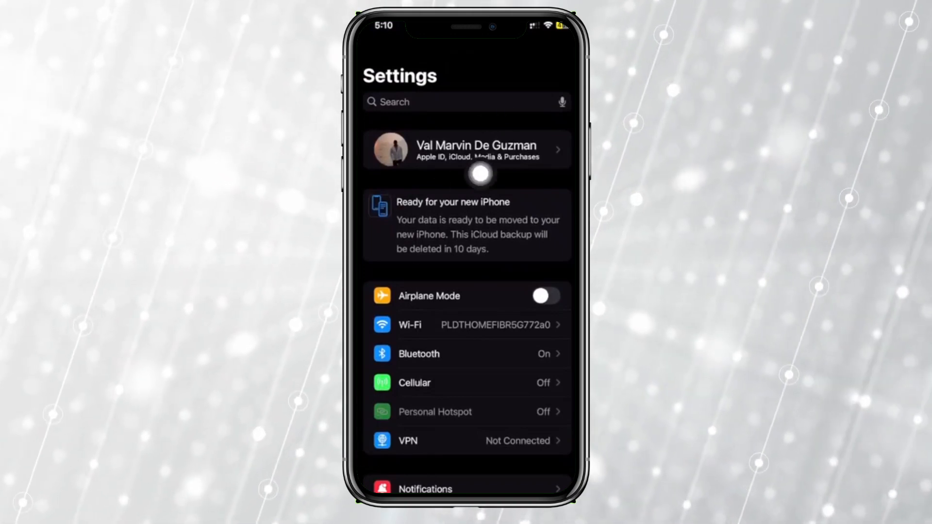
Open the Apple ID account screen and go to its iCloud page.
left_click(466, 149)
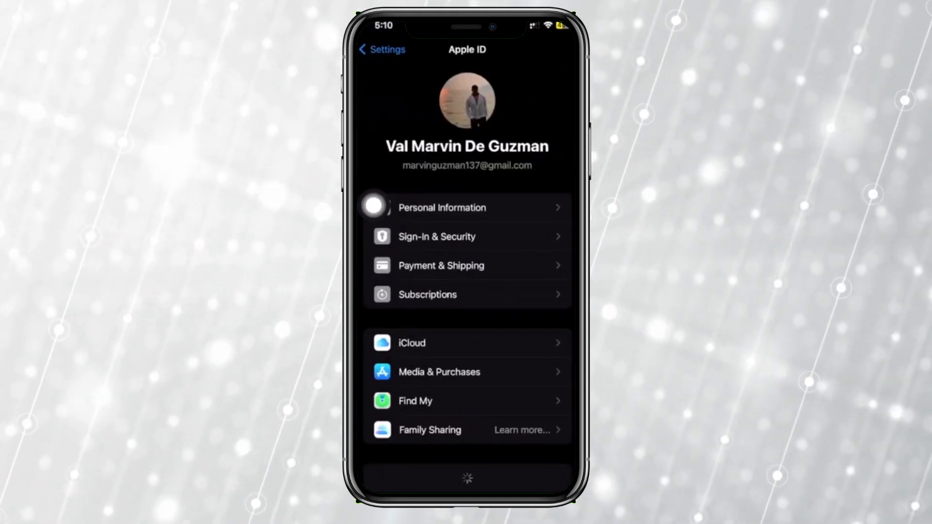
scroll("down", 3)
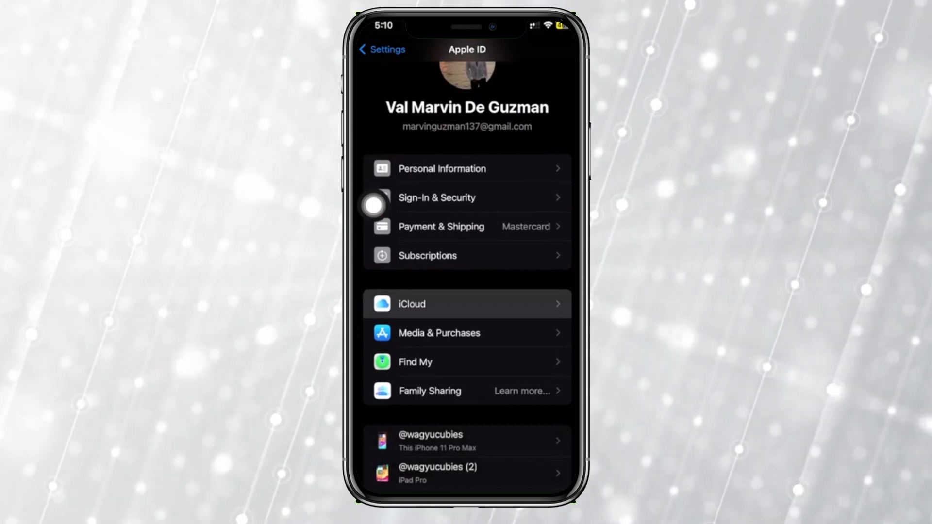
left_click(466, 304)
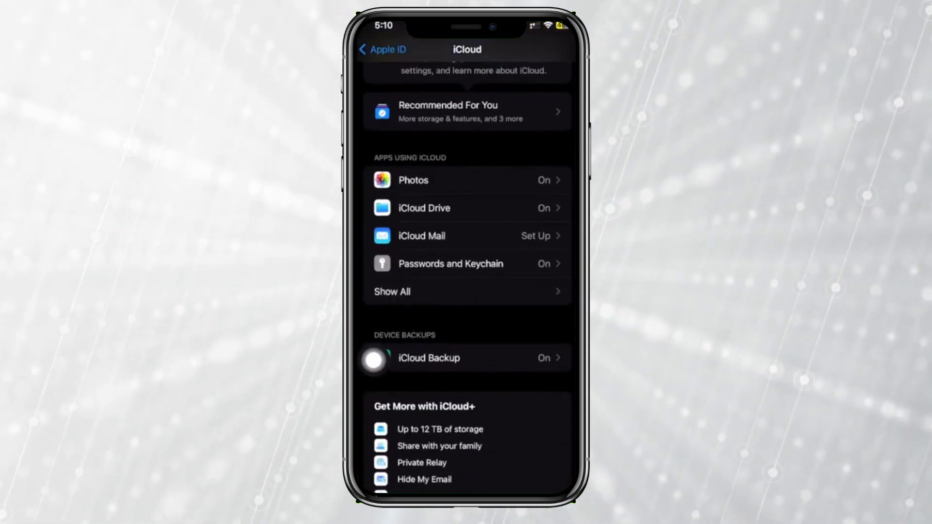
Show all apps using iCloud, switch Safari off, and confirm in the Turn Off Safari sheet.
left_click(391, 291)
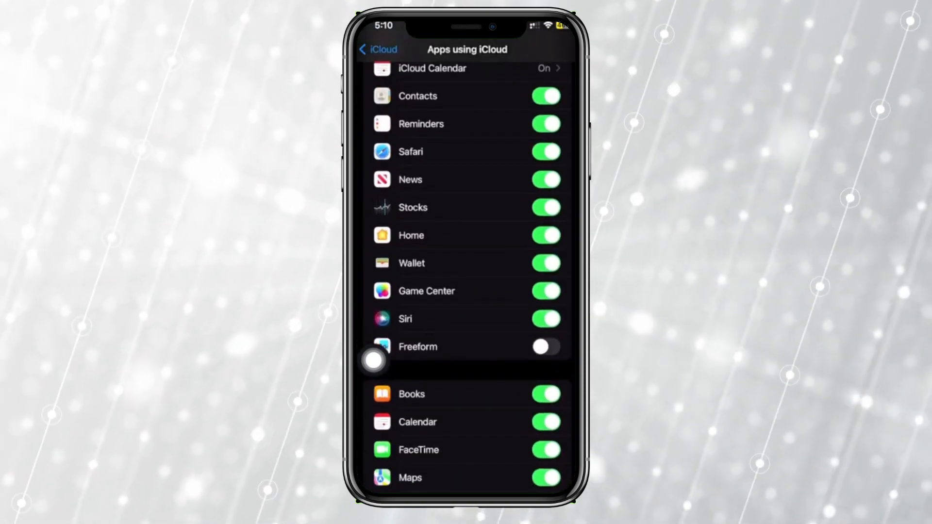
mouse_move(447, 236)
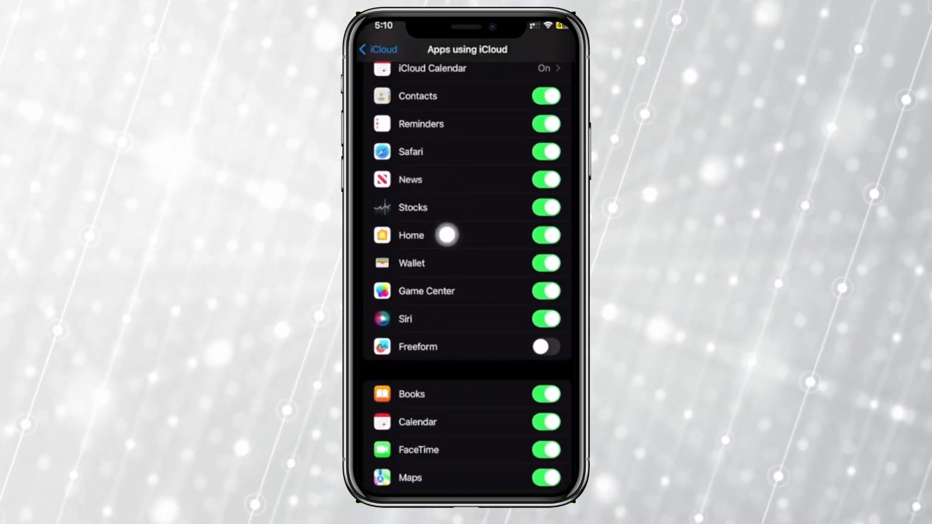
left_click(544, 151)
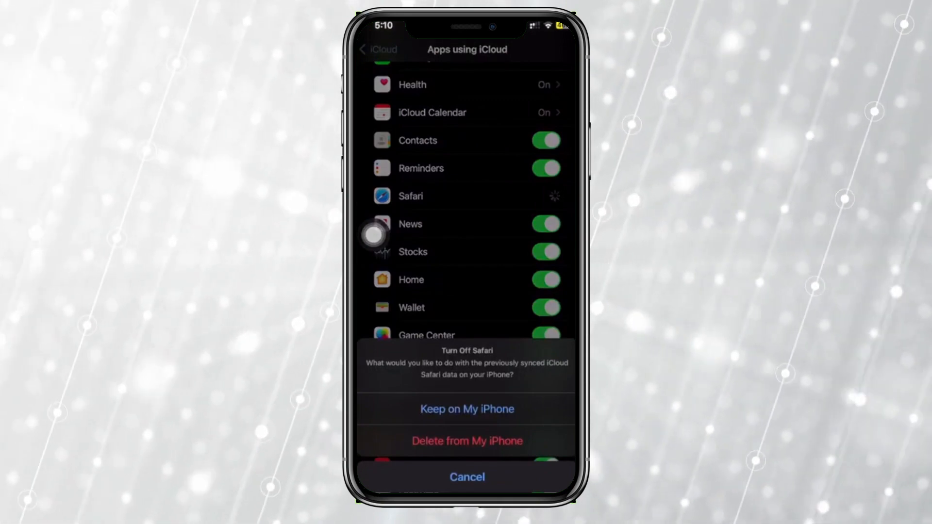
left_click(467, 409)
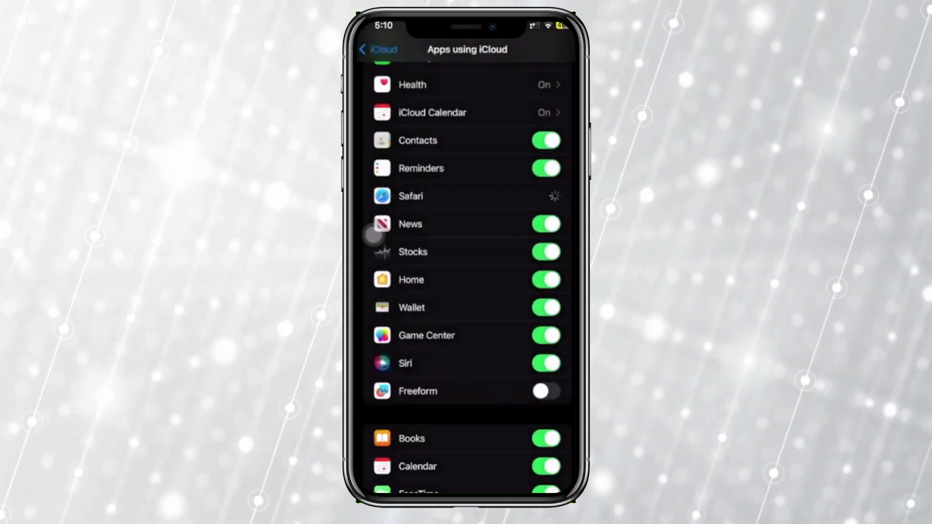